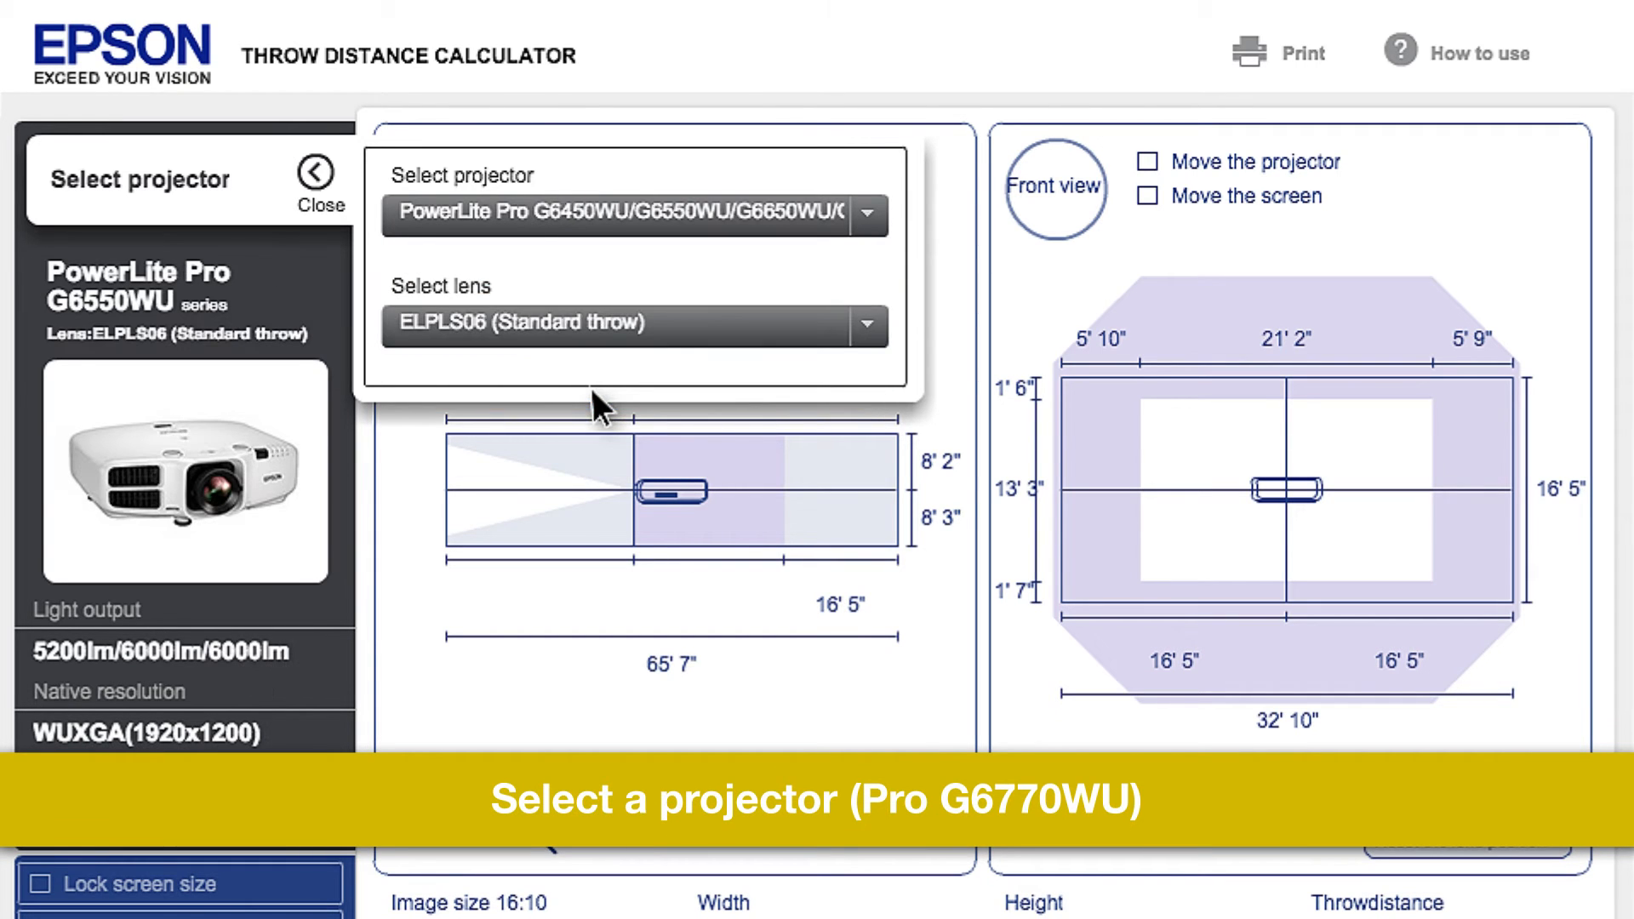
Keep the ELPLS06 standard-throw lens selected for the PowerLite Pro G6550WU
left_click(635, 324)
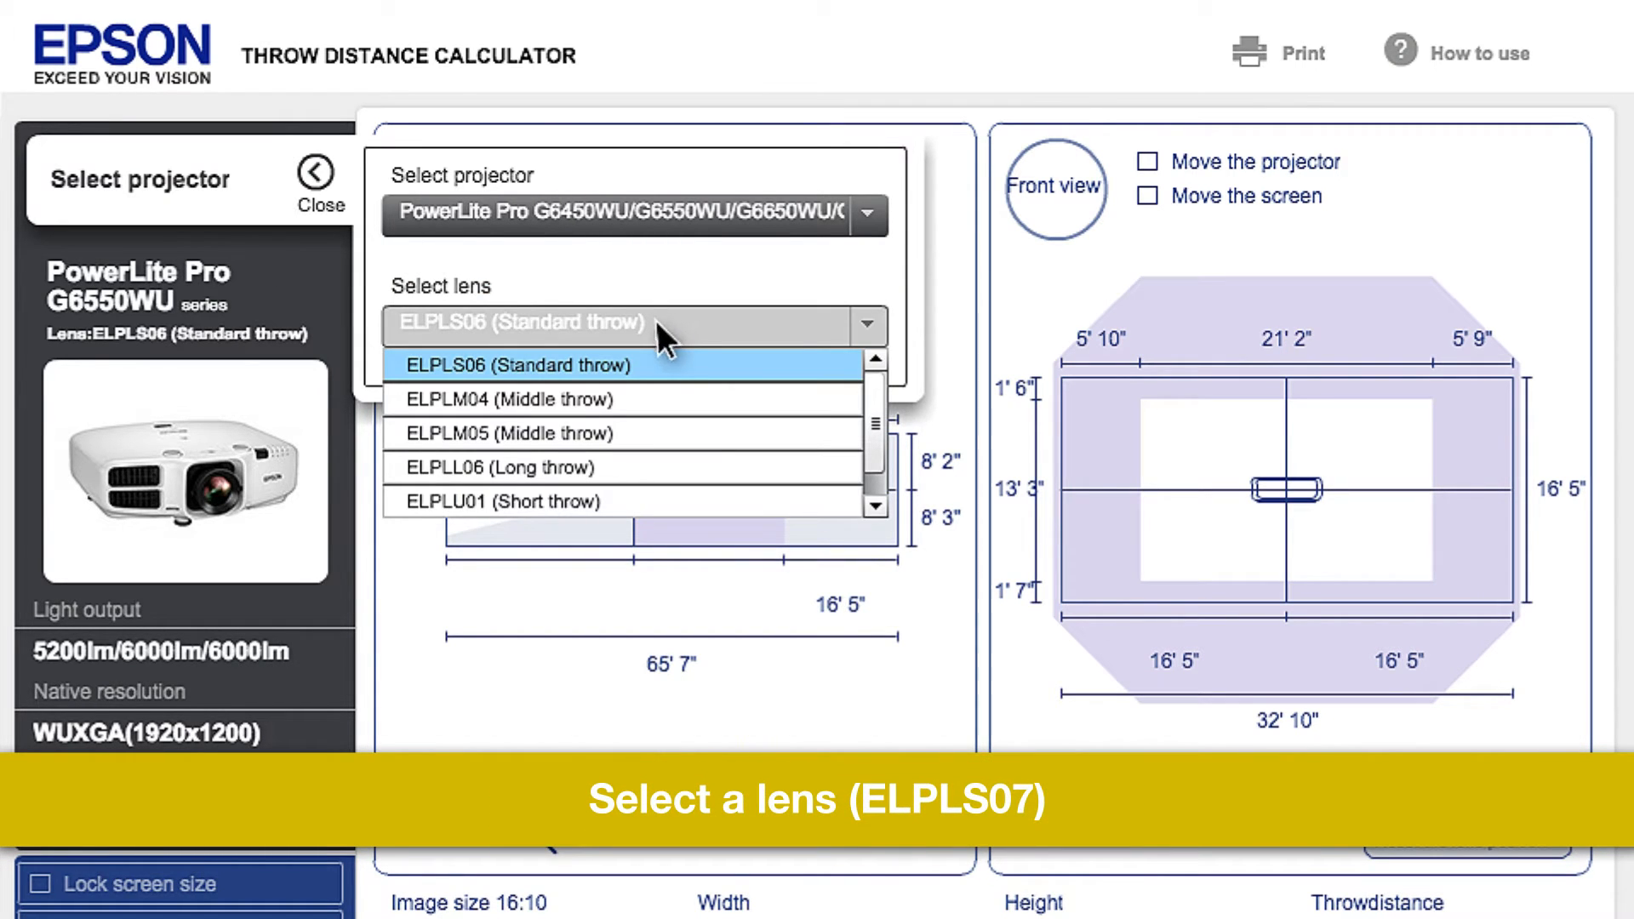
left_click(521, 365)
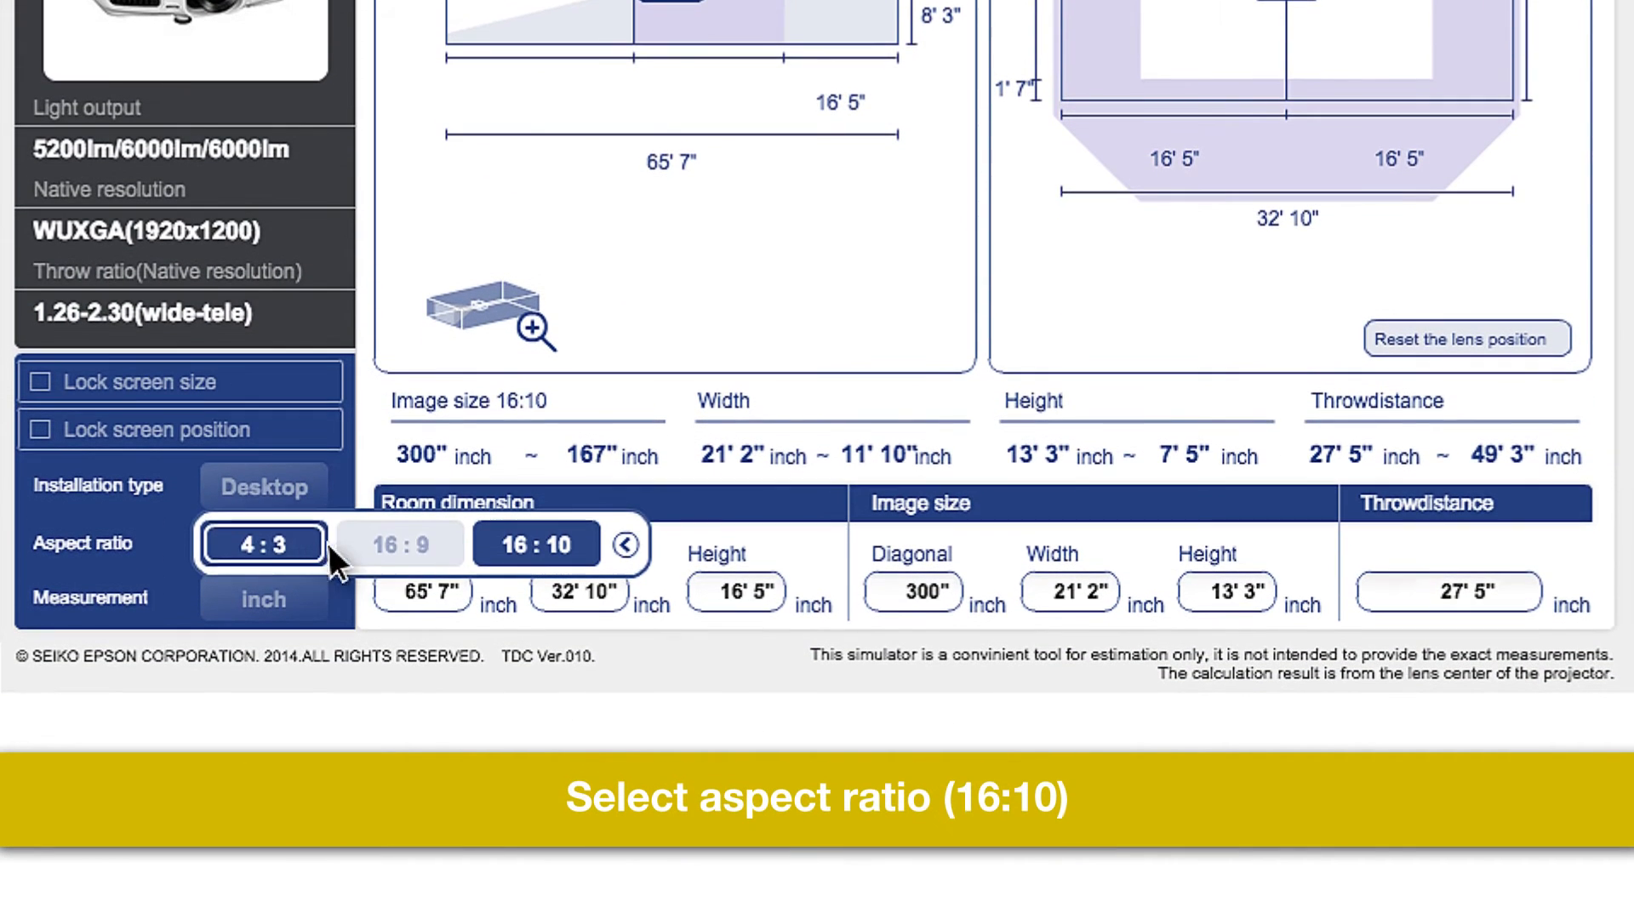
Set the image aspect ratio to 16:10, giving a 27' 5" throw for the 300-inch image
left_click(535, 543)
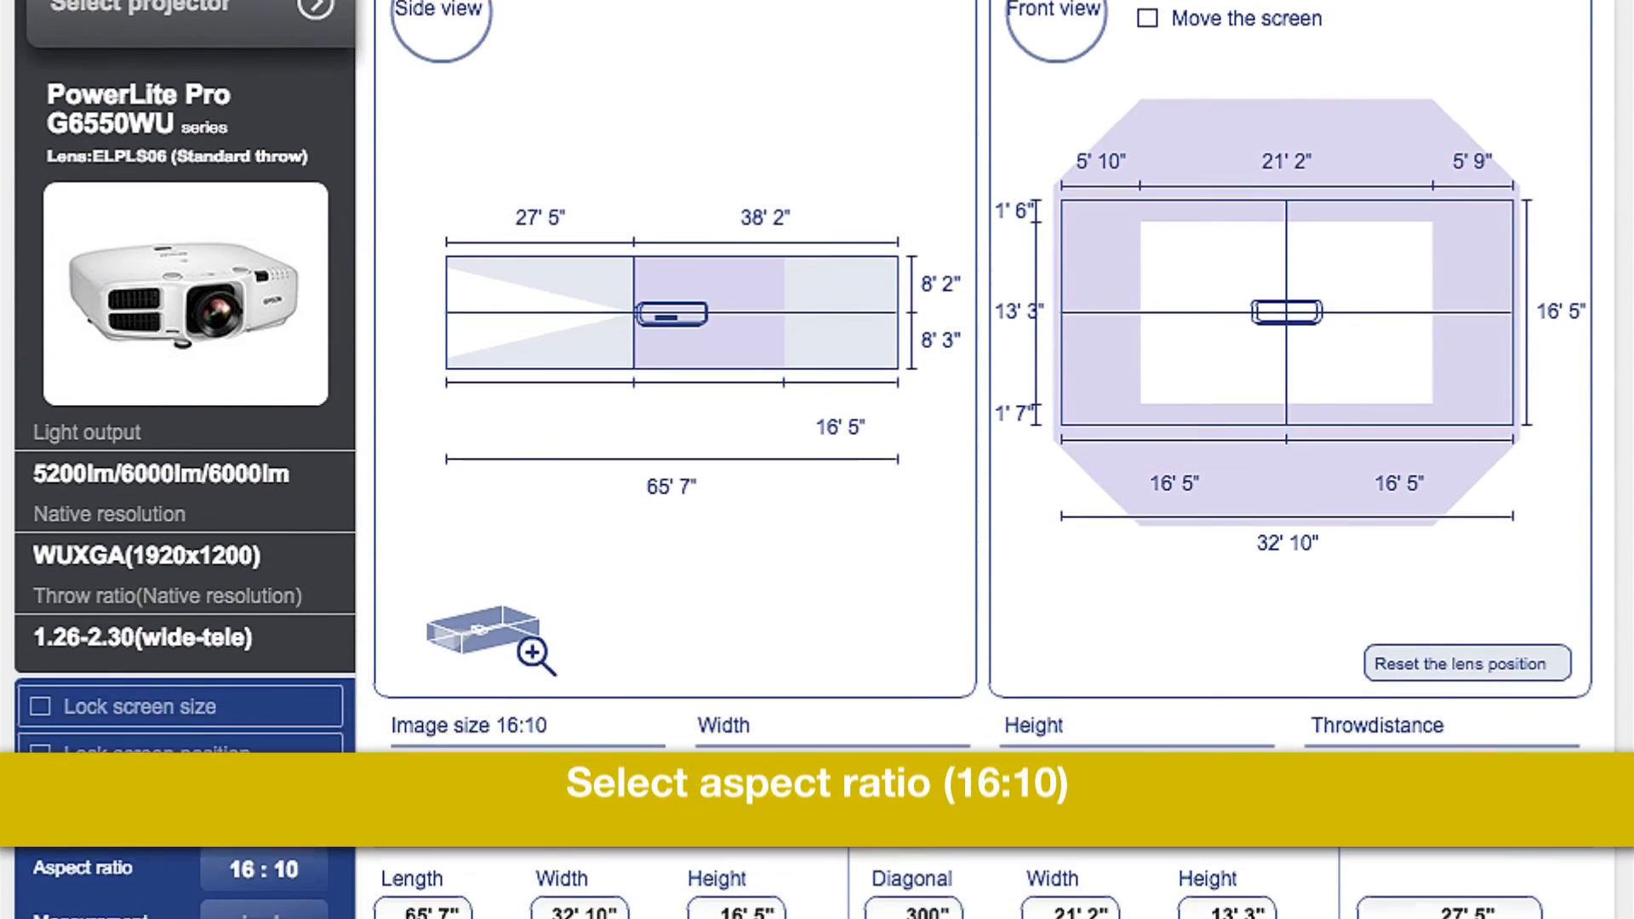
Scroll the calculator to reach the lens selection for the 300-inch setup
scroll("down", 3)
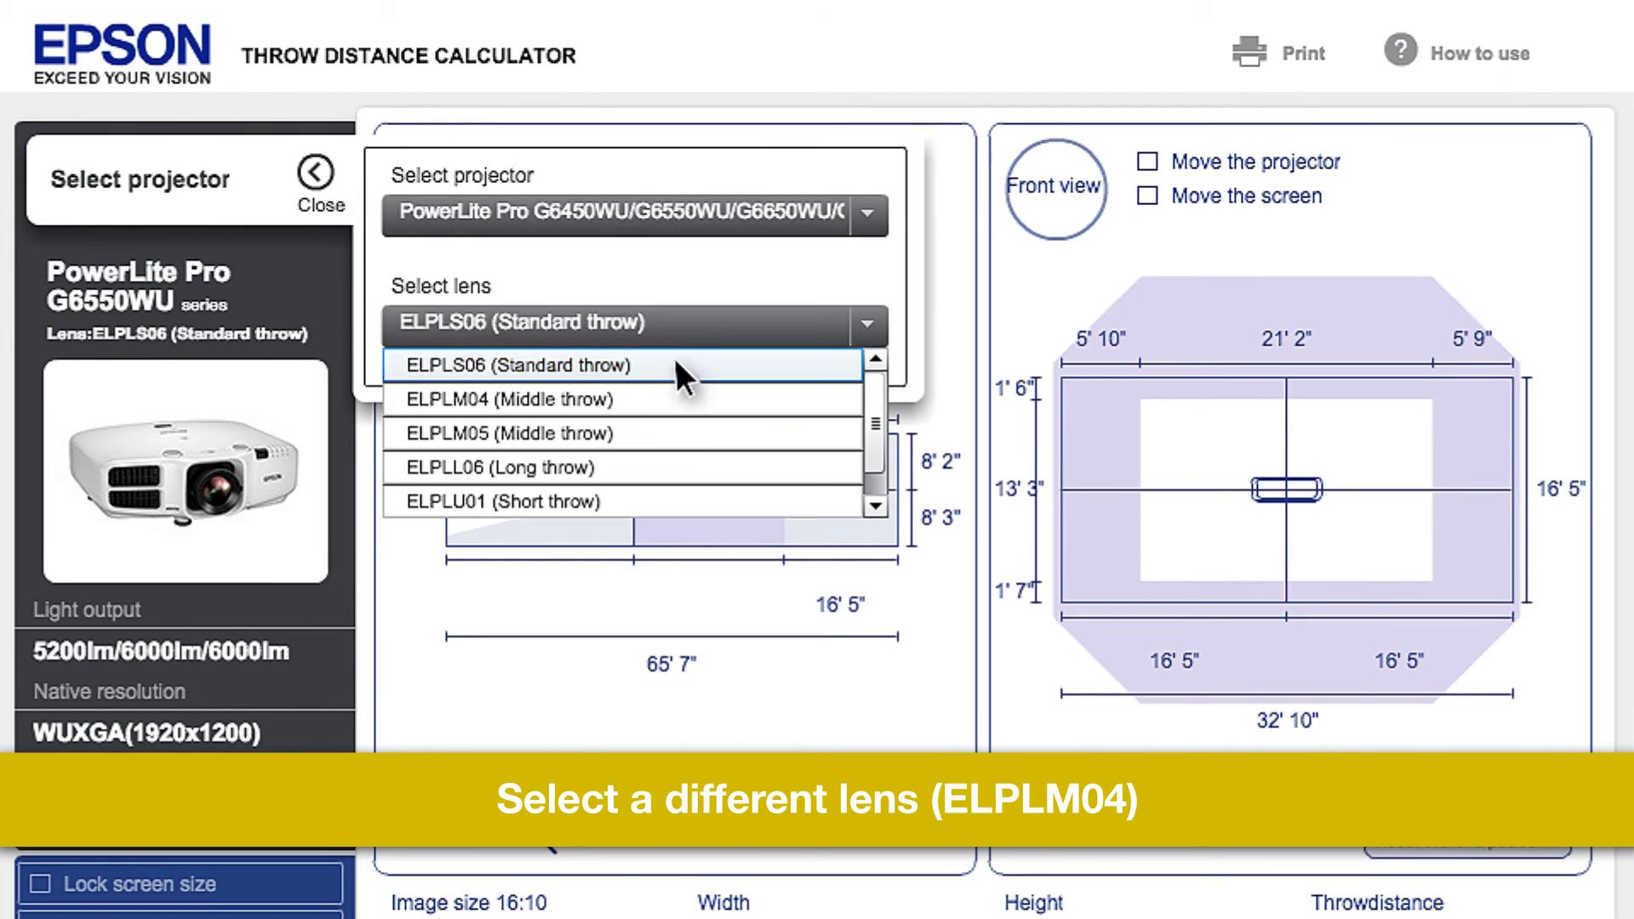
Switch to the ELPLM04 middle-throw lens so the throw distance reads 49' 2" to 74' 6"
left_click(526, 398)
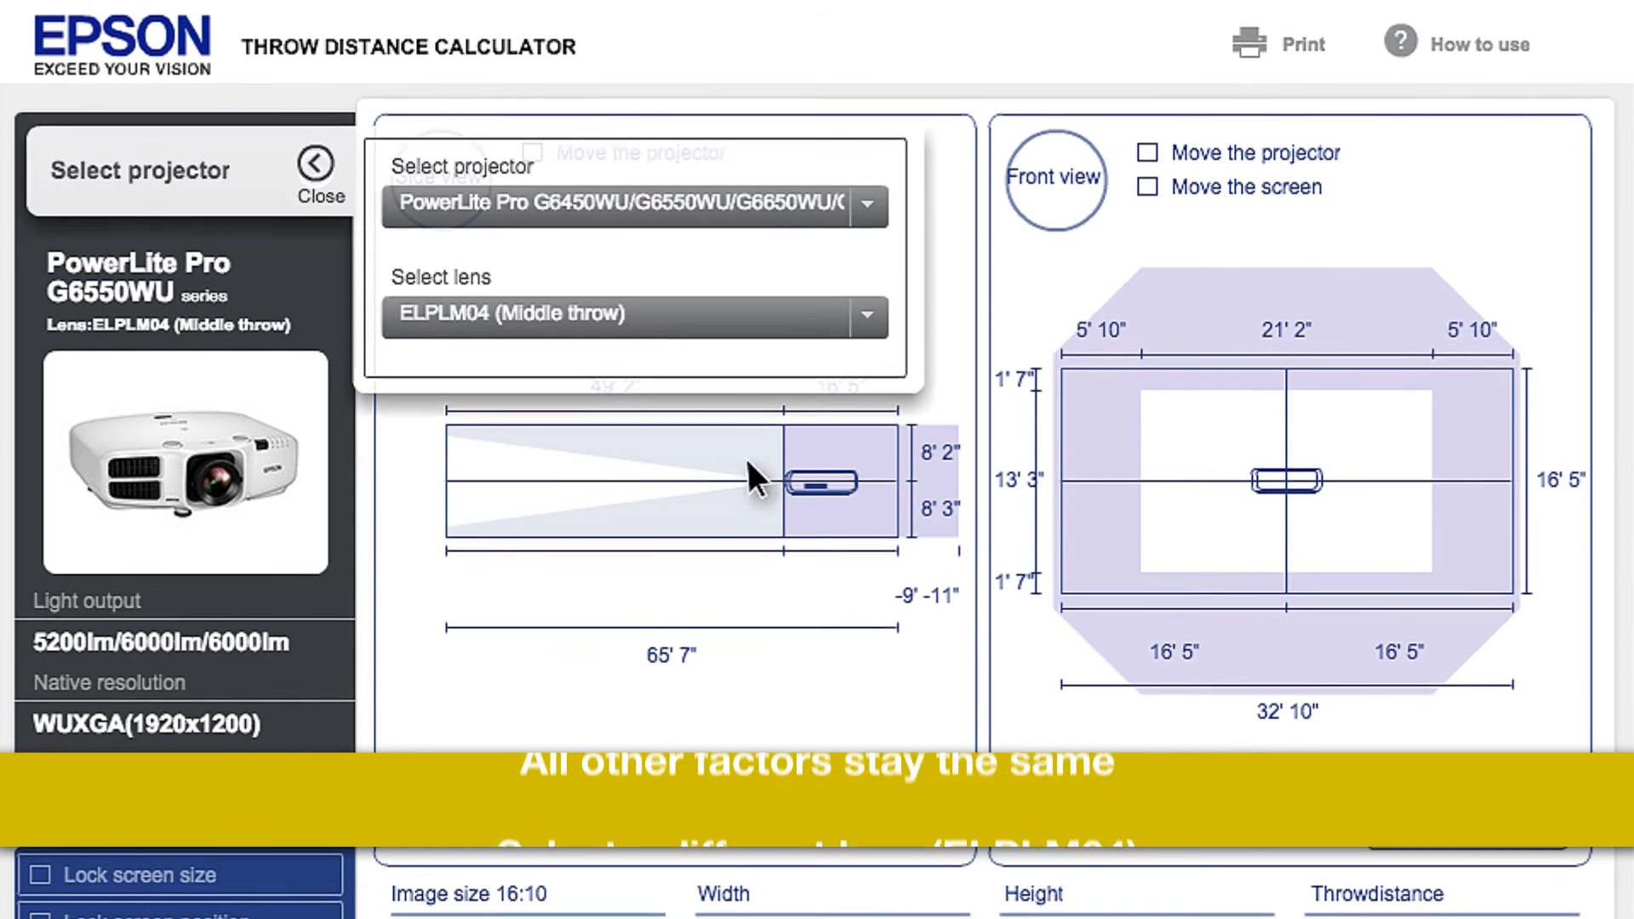
scroll("down", 3)
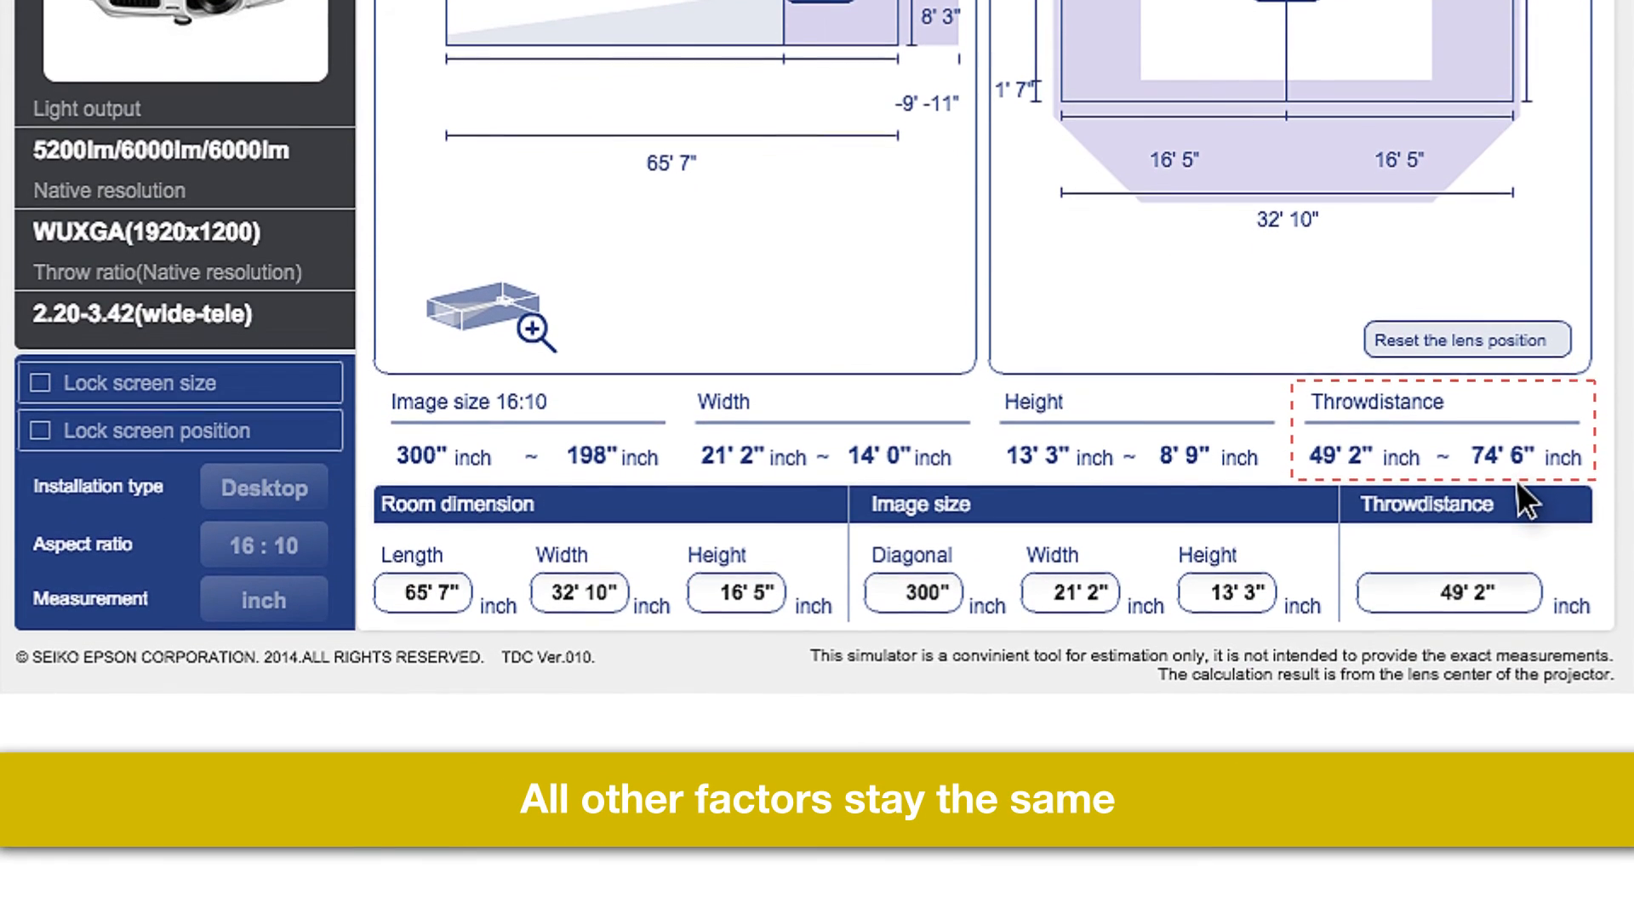